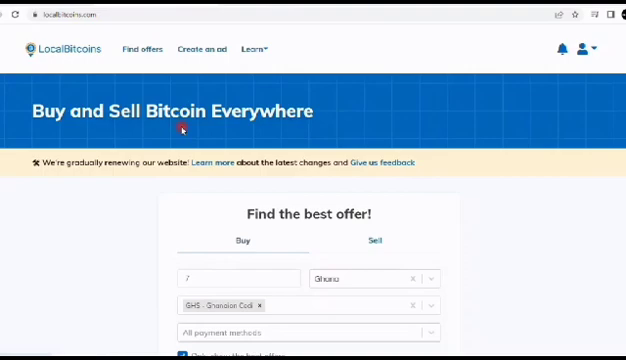
Search for offers to buy bitcoin with USD via WebMoney.
{"action": "scroll", "scroll_direction": "down", "scroll_amount": 3}
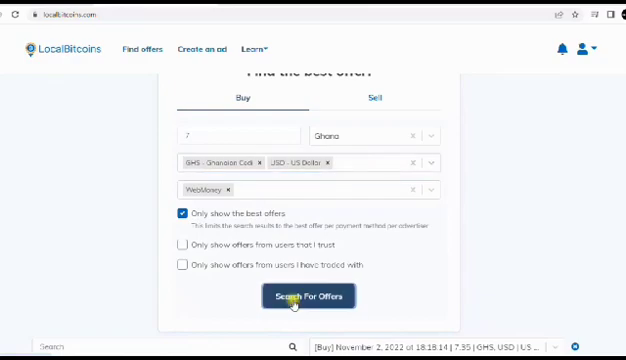
{"action": "left_click", "coordinate": [308, 296]}
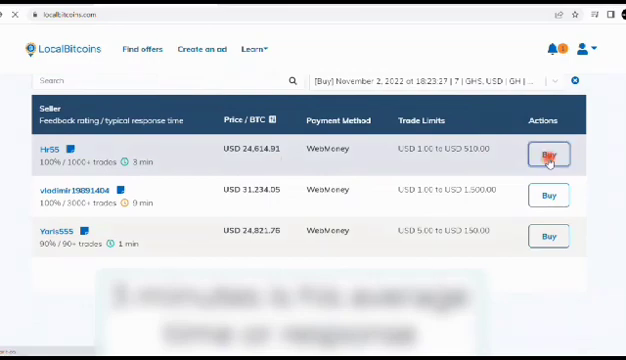
Open the top WebMoney USD offer, enter 7 USD (0.000284 BTC) and a 'sorry' message.
{"action": "left_click", "coordinate": [548, 156]}
{"action": "type", "text": "7"}
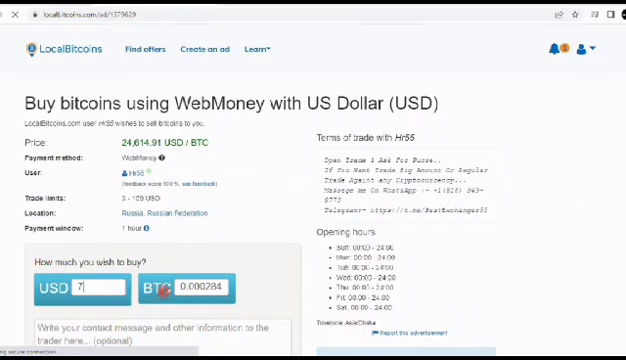
{"action": "scroll", "scroll_direction": "down", "scroll_amount": 3}
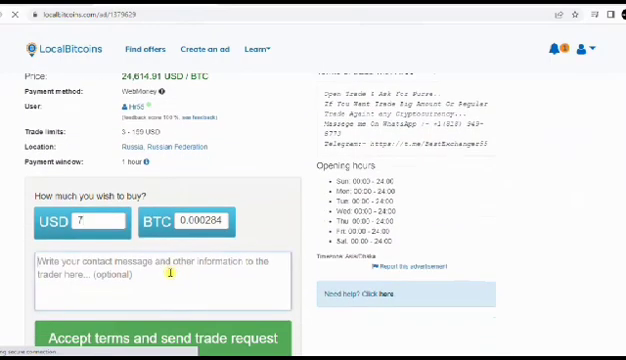
{"action": "type", "text": "sorry"}
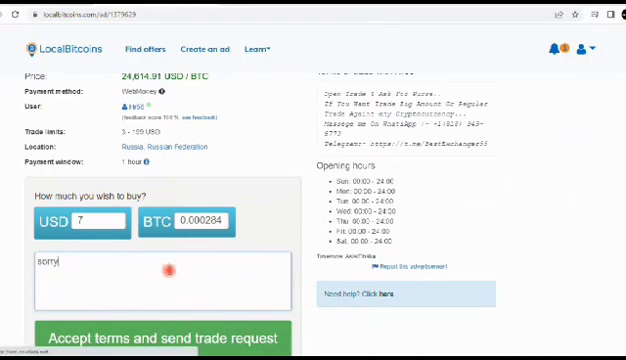
{"action": "scroll", "scroll_direction": "down", "scroll_amount": 3}
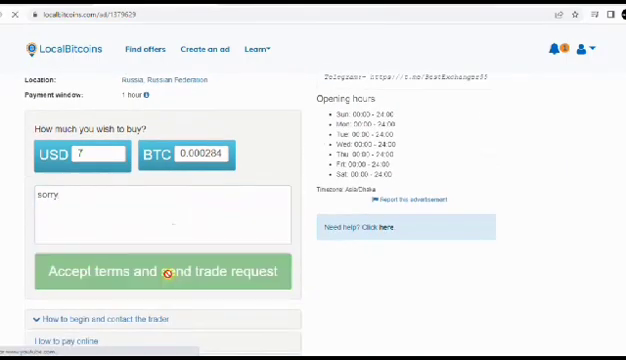
Accept the terms and send the 7 USD trade request to the seller.
{"action": "left_click", "coordinate": [160, 272]}
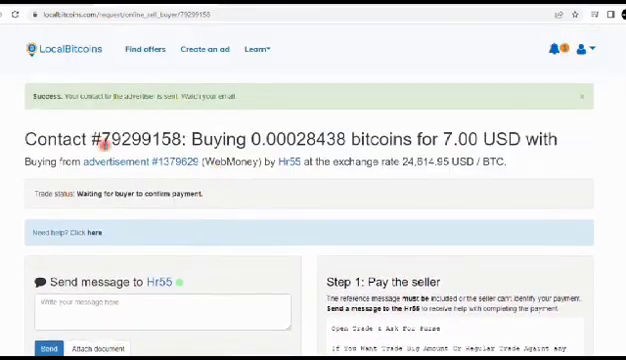
{"action": "scroll", "scroll_direction": "down", "scroll_amount": 3}
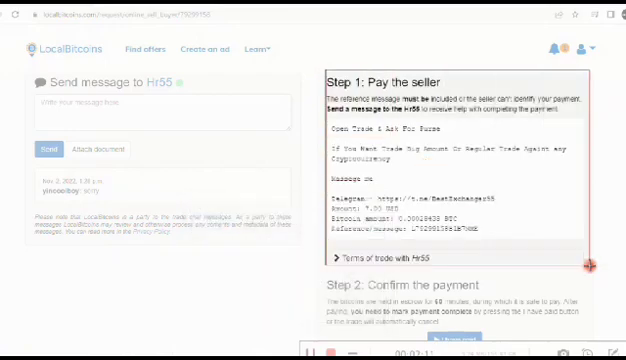
{"action": "left_click", "coordinate": [292, 8]}
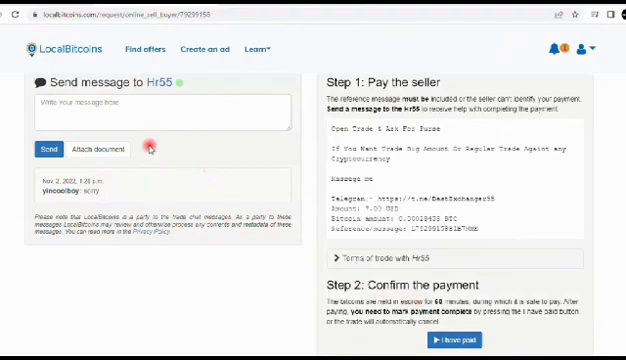
Review the seller's payment instructions, payment confirmation and security information on the open trade.
{"action": "scroll", "scroll_direction": "down", "scroll_amount": 3}
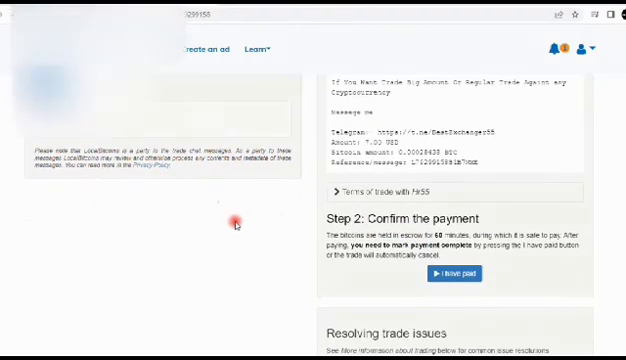
{"action": "scroll", "scroll_direction": "down", "scroll_amount": 3}
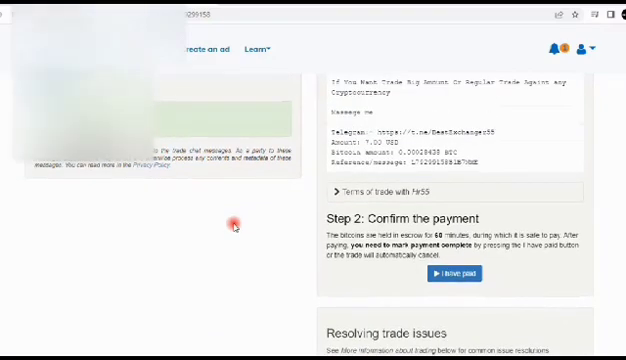
{"action": "scroll", "scroll_direction": "up", "scroll_amount": 3}
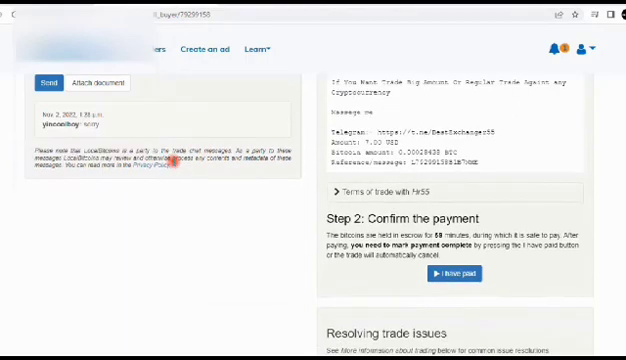
{"action": "scroll", "scroll_direction": "down", "scroll_amount": 3}
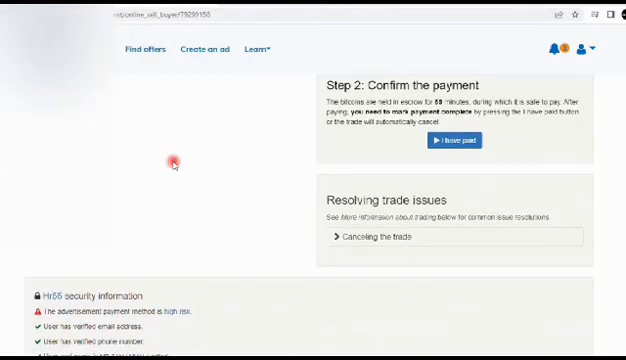
{"action": "scroll", "scroll_direction": "down", "scroll_amount": 3}
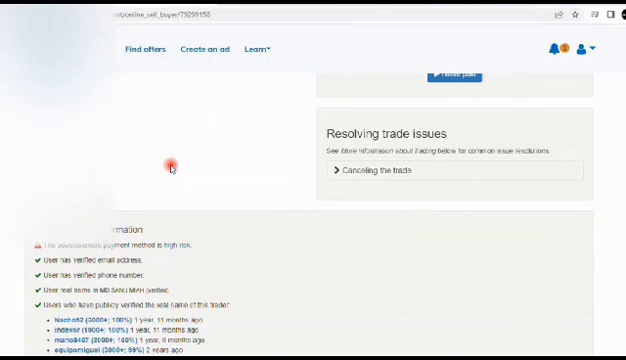
{"action": "scroll", "scroll_direction": "down", "scroll_amount": 3}
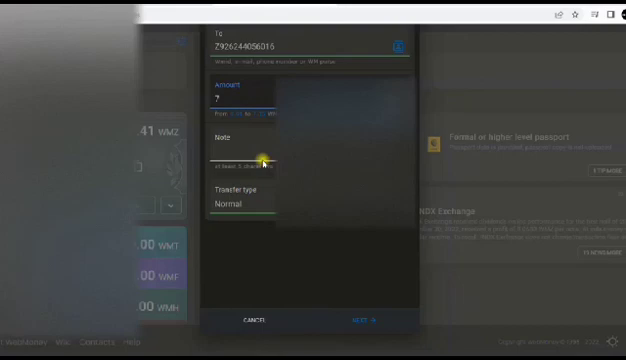
Add a payment note ('So the dele') to the 7 USD WebMoney transfer.
{"action": "left_click", "coordinate": [258, 156]}
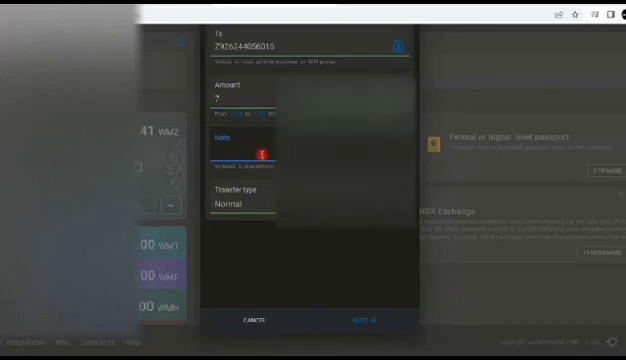
{"action": "type", "text": "Sorry for"}
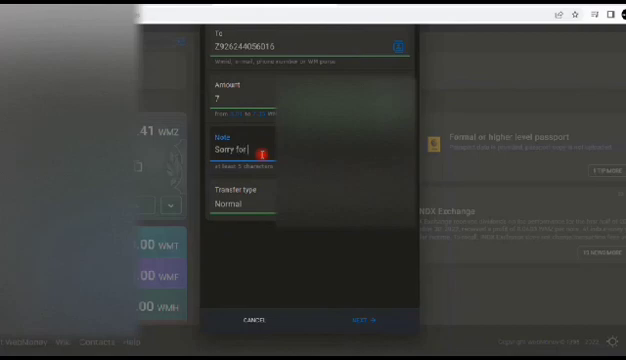
{"action": "type", "text": "the dele"}
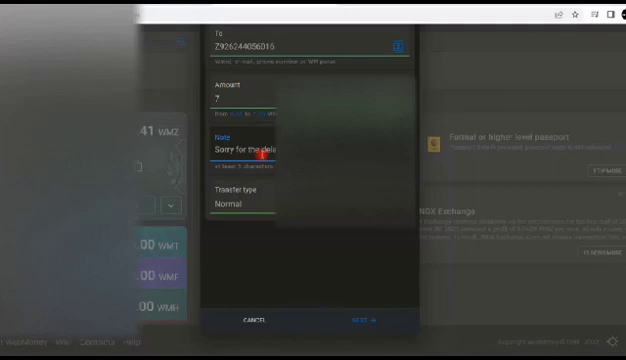
{"action": "mouse_move", "coordinate": [326, 236]}
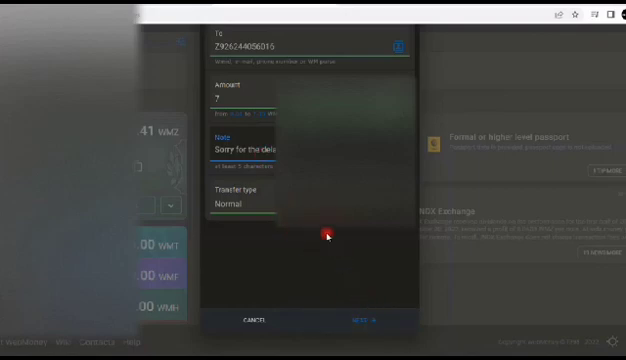
Verify the transfer with a push confirmation code and approve the payment.
{"action": "left_click", "coordinate": [370, 320]}
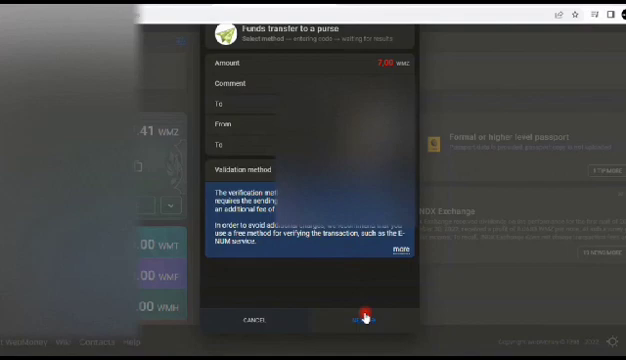
{"action": "left_click", "coordinate": [368, 318]}
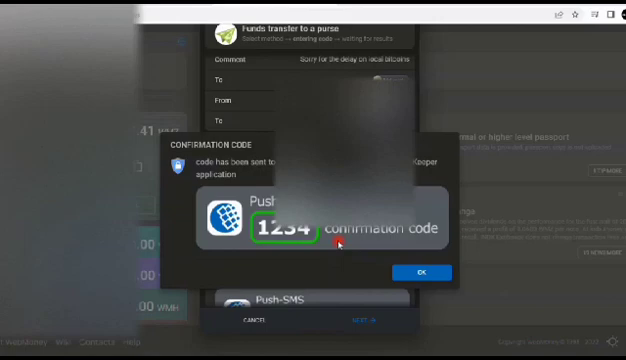
{"action": "left_click", "coordinate": [420, 272]}
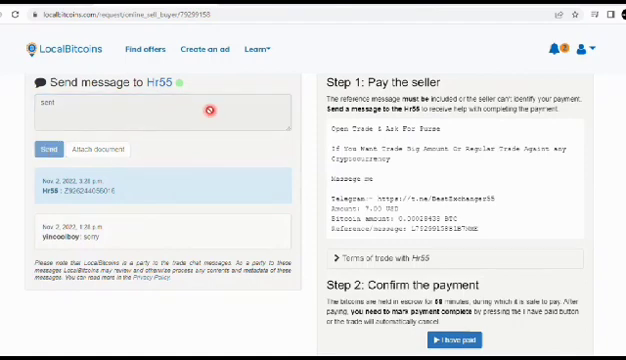
Mark the trade paid and follow the wallet notice to upgrade account security.
{"action": "left_click", "coordinate": [48, 148]}
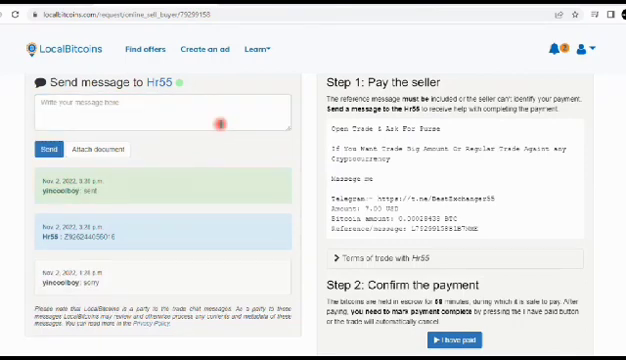
{"action": "left_click", "coordinate": [52, 148]}
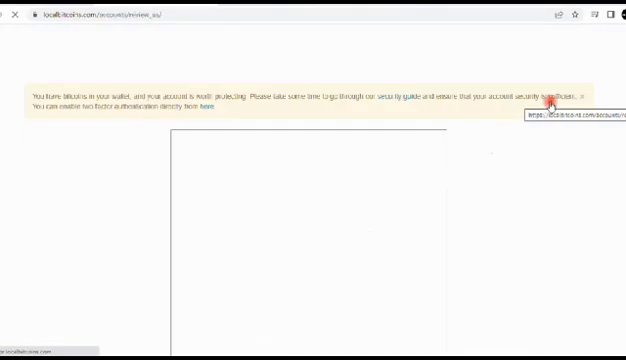
{"action": "left_click", "coordinate": [212, 108]}
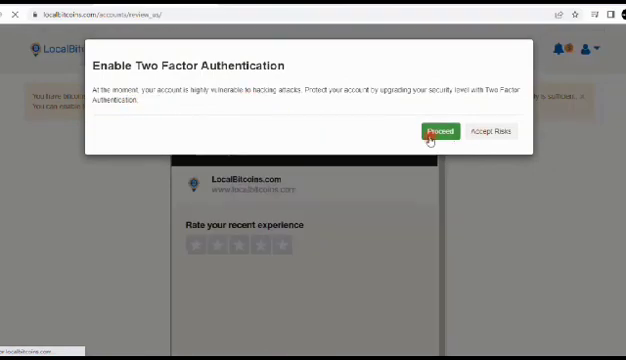
Proceed with enabling two-factor authentication, reaching the security settings.
{"action": "left_click", "coordinate": [438, 132]}
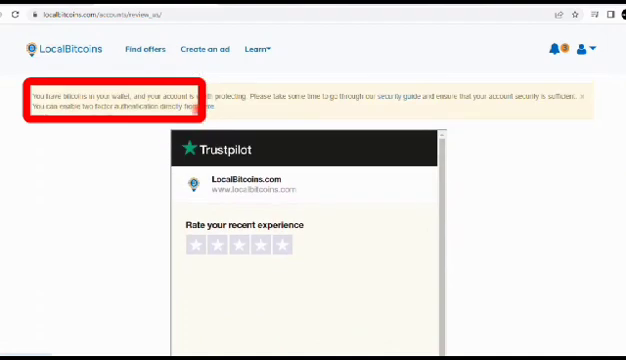
{"action": "left_click", "coordinate": [204, 108]}
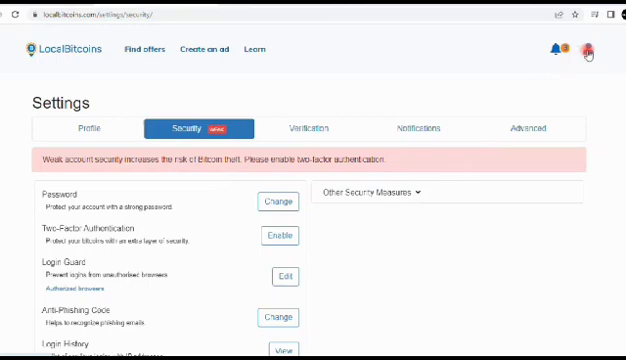
Go to the wallet from the account menu to see the BTC balance and send form.
{"action": "left_click", "coordinate": [600, 48]}
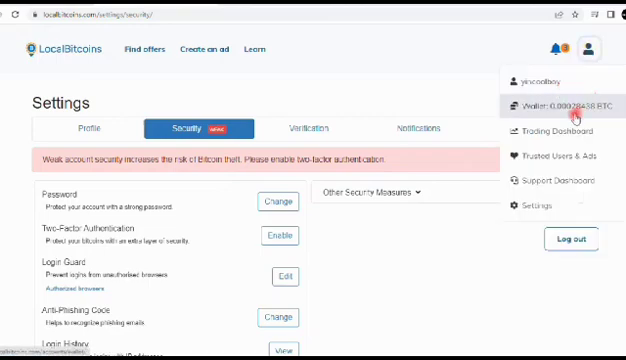
{"action": "mouse_move", "coordinate": [552, 132]}
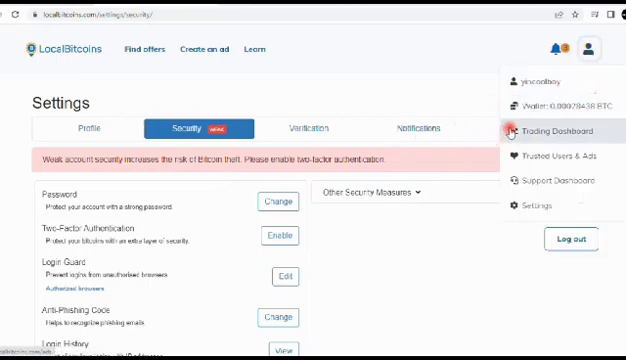
{"action": "left_click", "coordinate": [592, 48]}
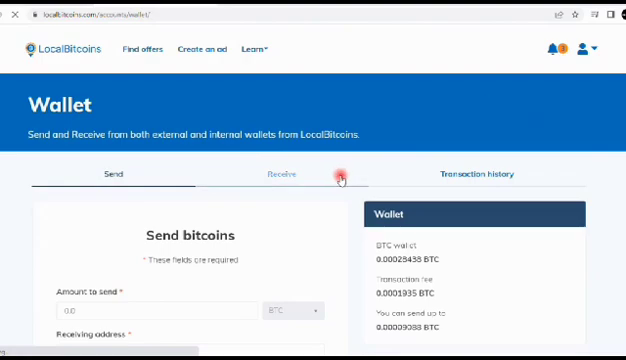
{"action": "scroll", "scroll_direction": "down", "scroll_amount": 3}
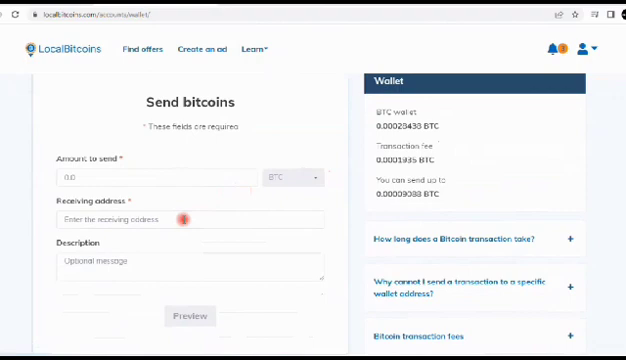
{"action": "left_click", "coordinate": [156, 176]}
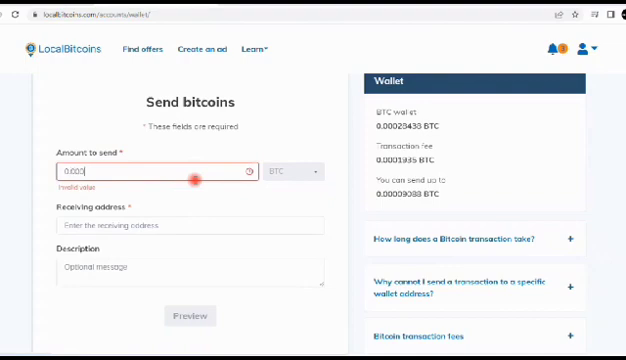
{"action": "type", "text": "0.00029"}
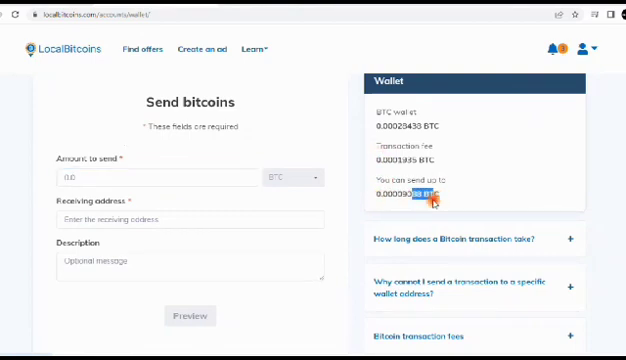
{"action": "type", "text": "paste yout btc here address her"}
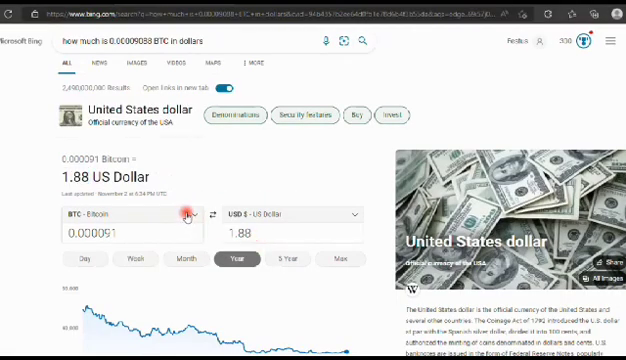
Convert 1.88 US dollars to Ghana cedi in Bing, giving about 24.82 GHS.
{"action": "left_click", "coordinate": [192, 212]}
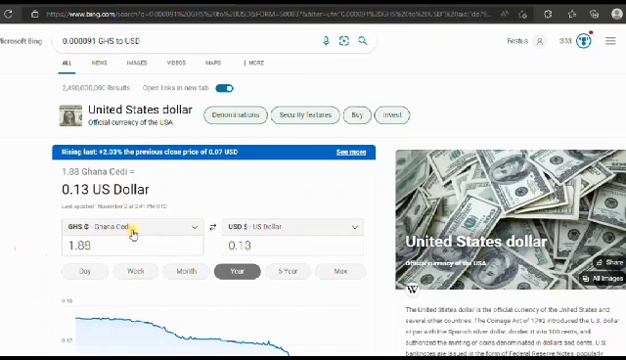
{"action": "left_click", "coordinate": [130, 224]}
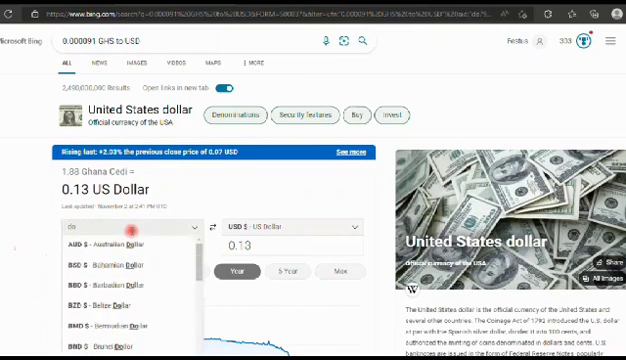
{"action": "type", "text": "dollar"}
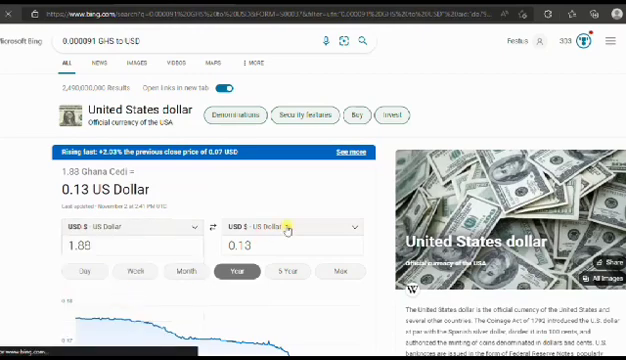
{"action": "left_click", "coordinate": [210, 230]}
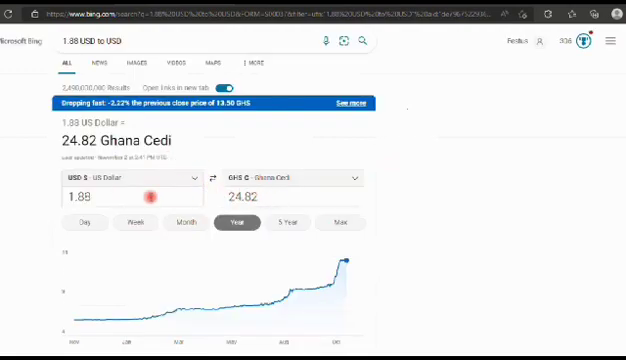